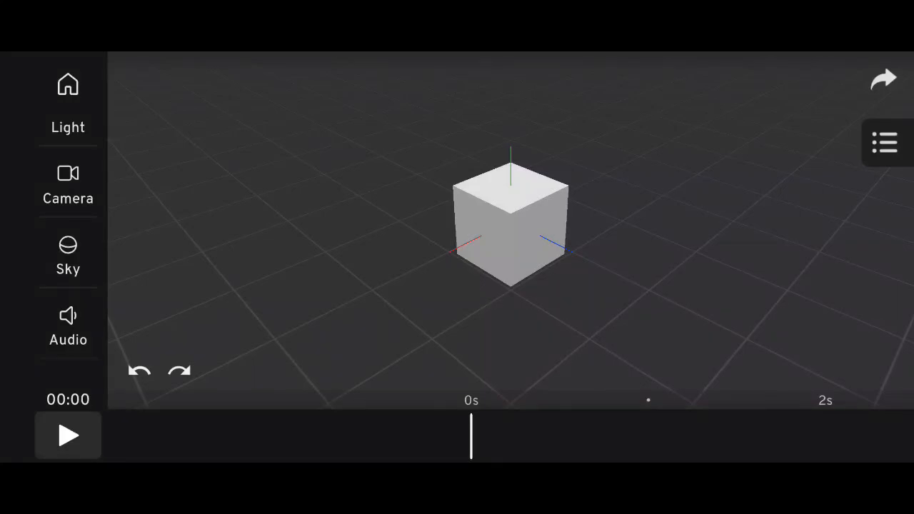
# - Show the Sky panel's Time, HDRI and Exposure settings for the studio backdrop
pyautogui.click(68, 257)
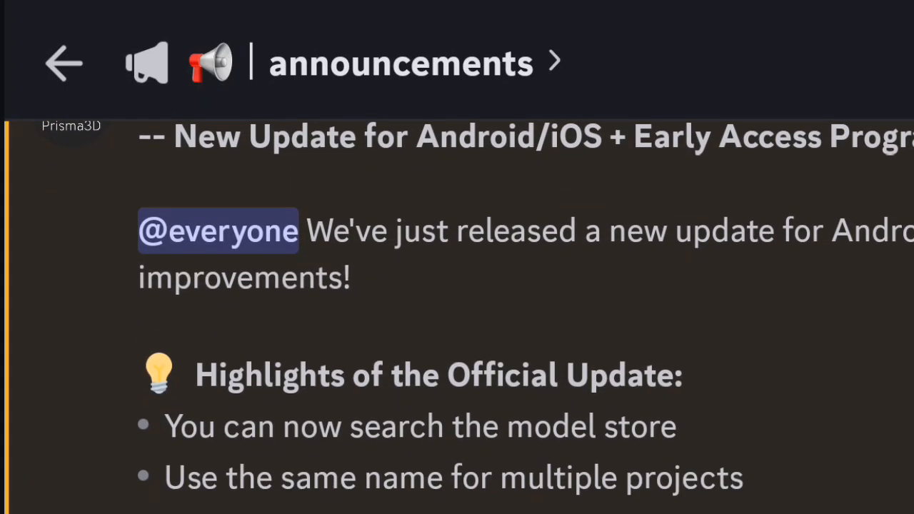
pyautogui.scroll(-3)
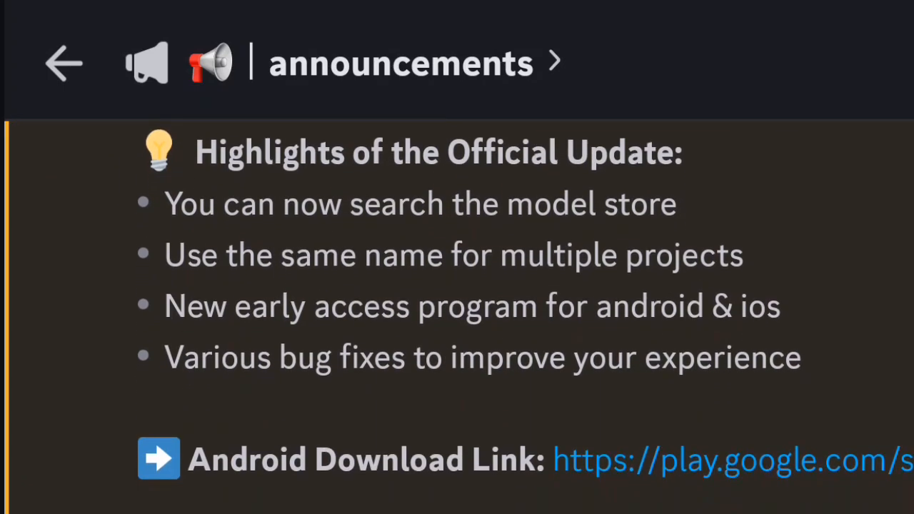
pyautogui.scroll(-3)
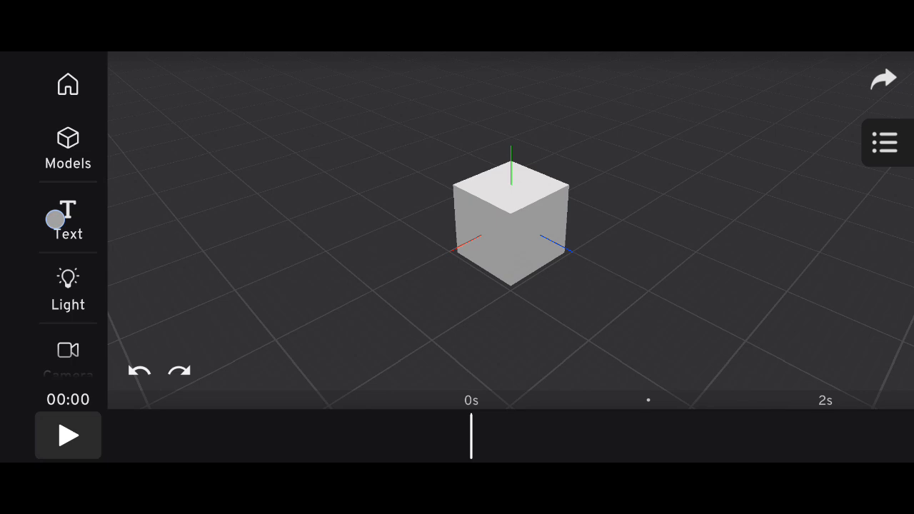
pyautogui.click(68, 148)
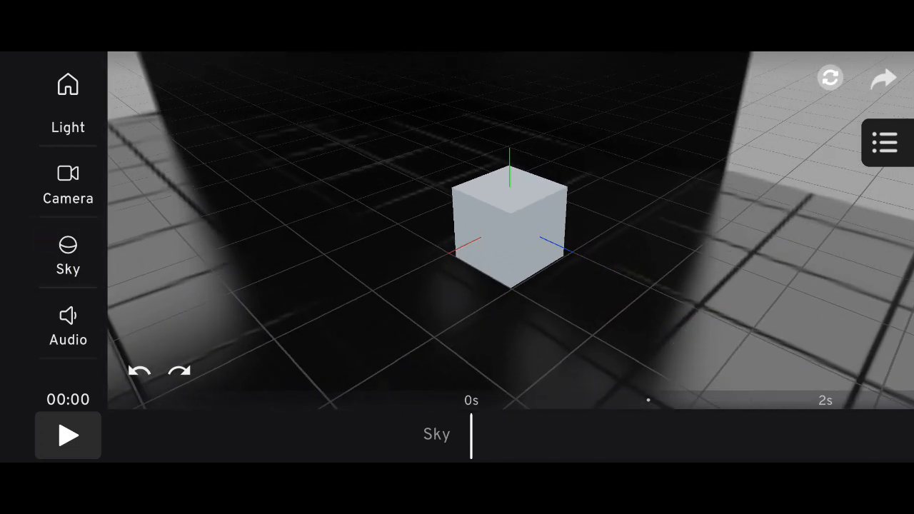
pyautogui.click(68, 255)
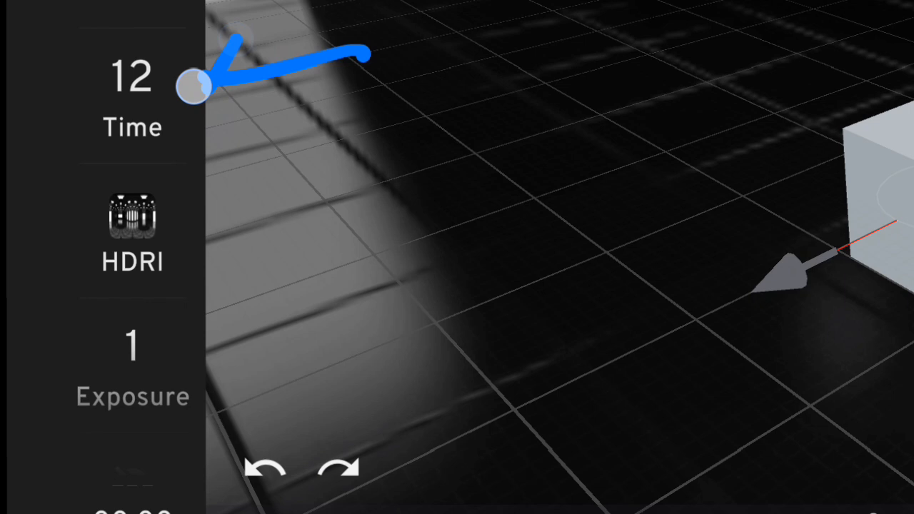
pyautogui.moveTo(197, 85); pyautogui.dragTo(353, 340)
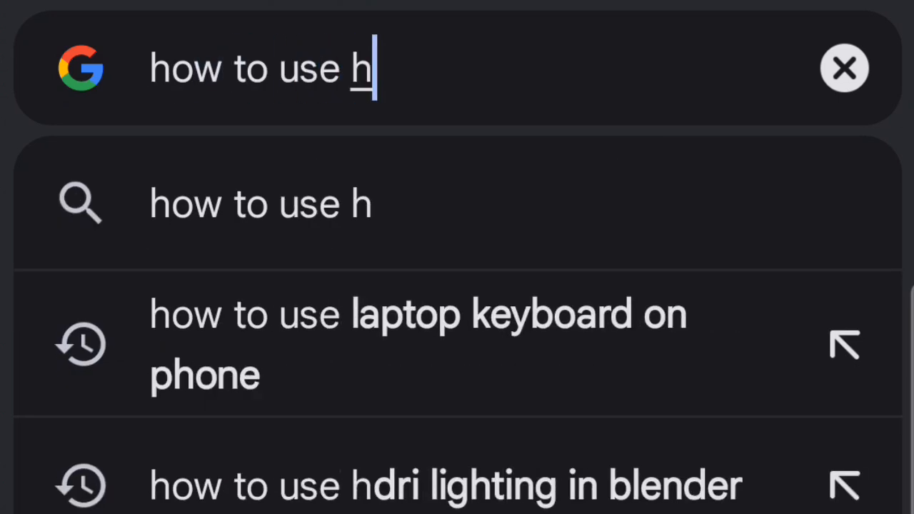
# - Search Google for how to use HDRI lighting
pyautogui.write('dri')
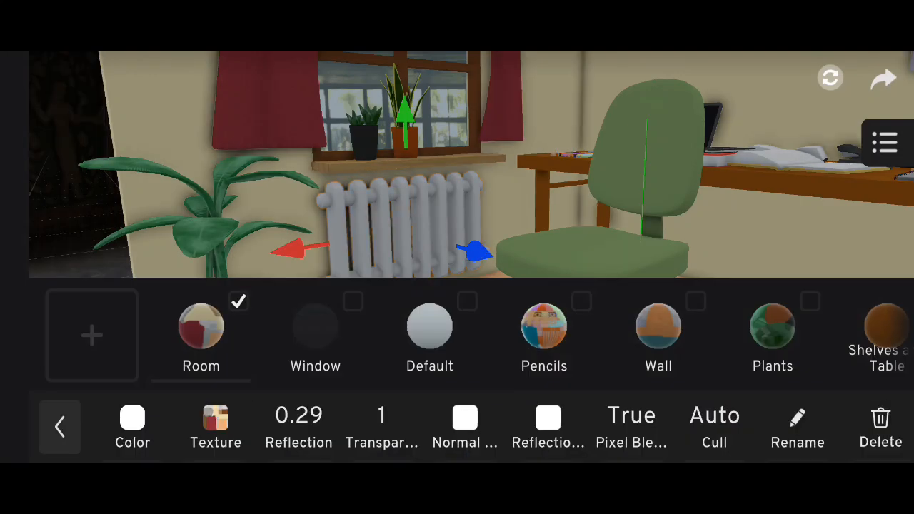
# - Apply a strongly reflective sphere preset as the Room material's reflection map
pyautogui.click(214, 425)
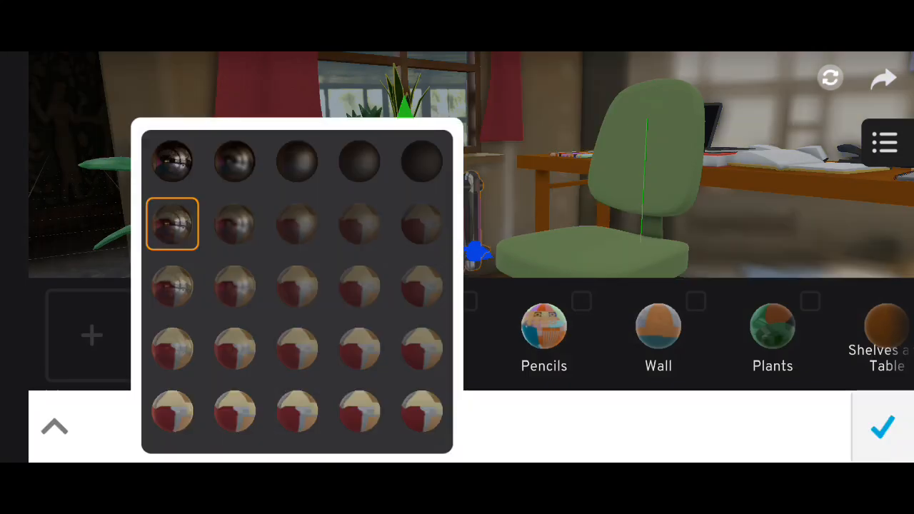
pyautogui.click(883, 427)
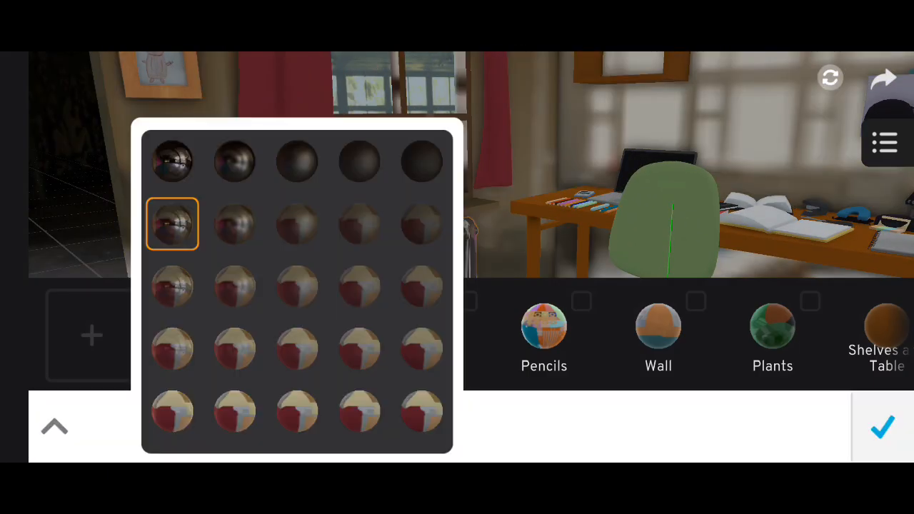
pyautogui.click(173, 348)
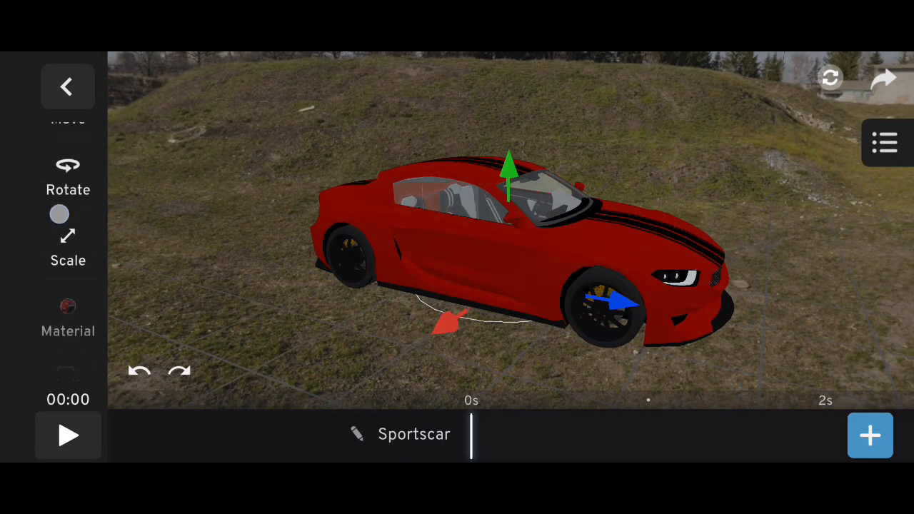
# - Apply a highly reflective preset to the Sportscar body material and confirm
pyautogui.click(68, 317)
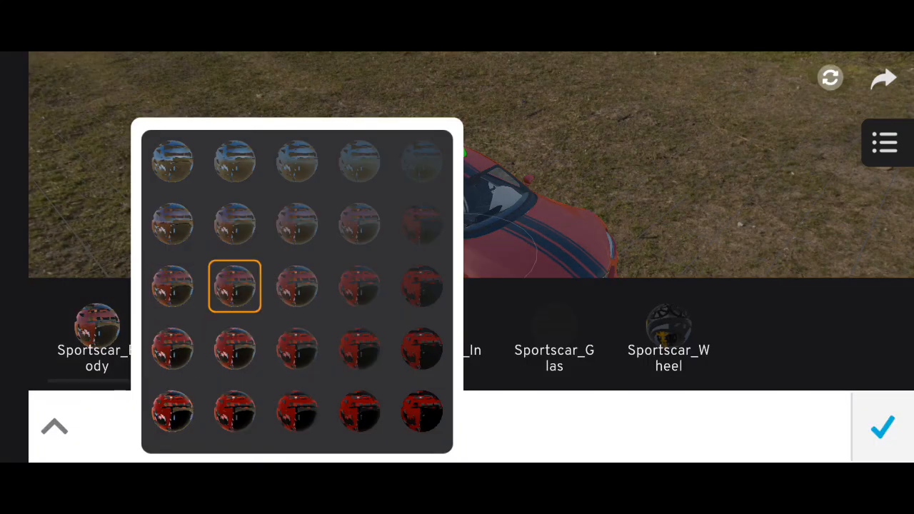
pyautogui.click(171, 348)
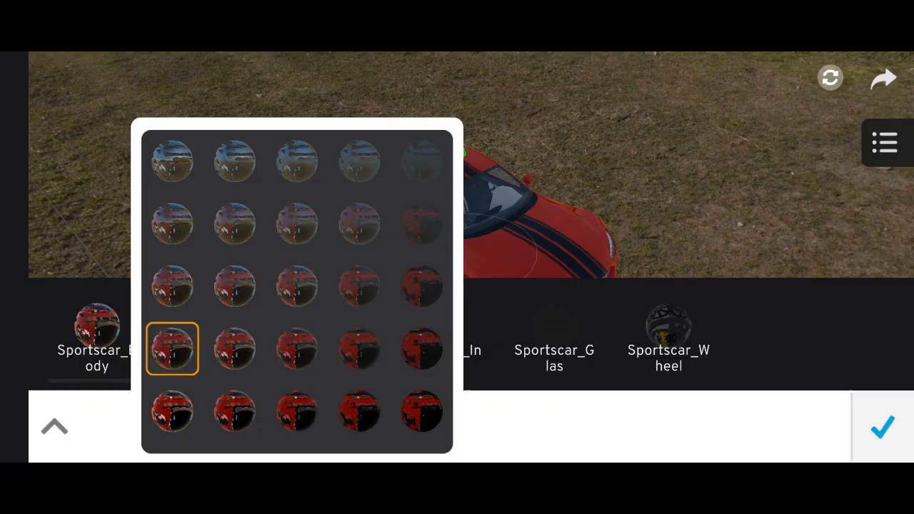
pyautogui.click(882, 427)
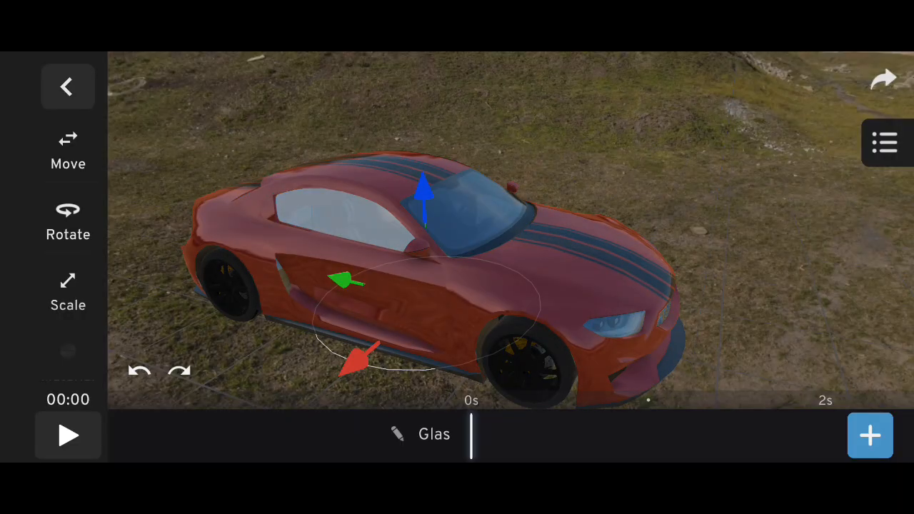